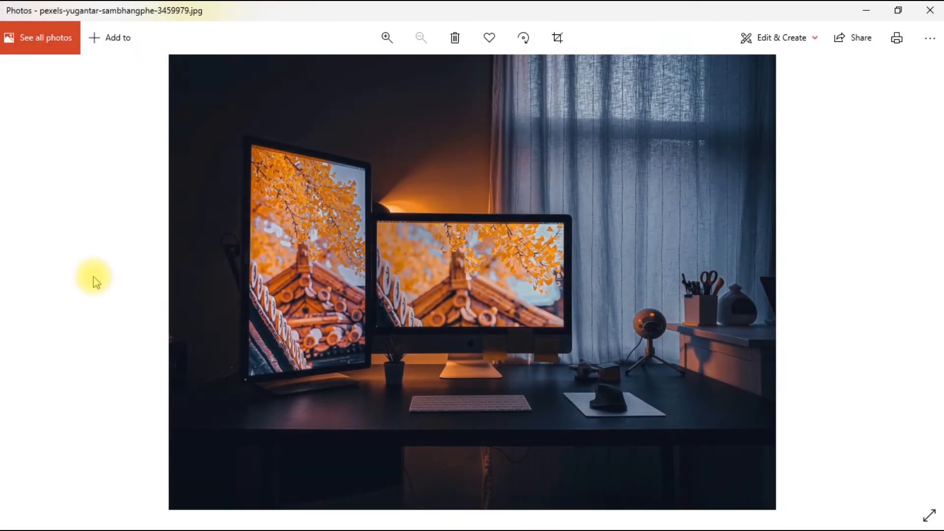
mouse_move(304, 397)
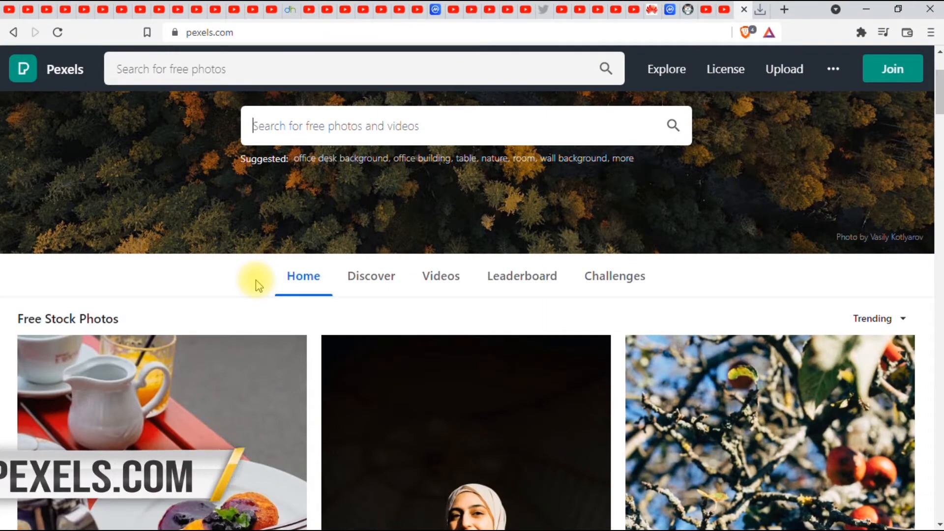
- Scroll down three times while restoring the desktop icons over the desk wallpaper
scroll(down, 3)
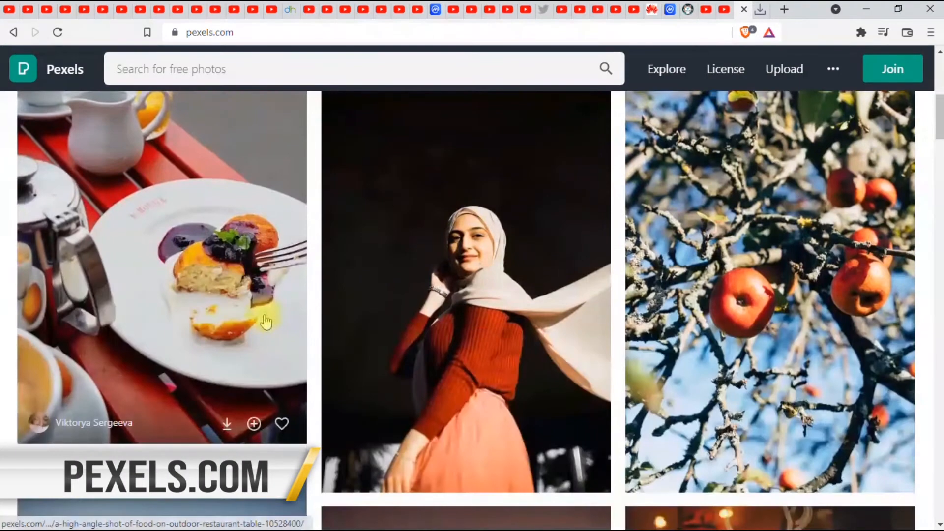
mouse_move(268, 319)
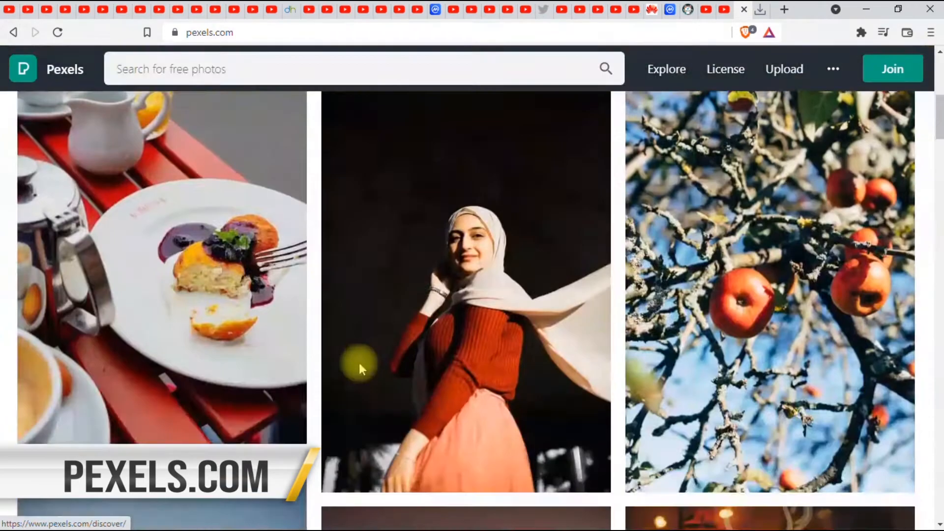
scroll(down, 3)
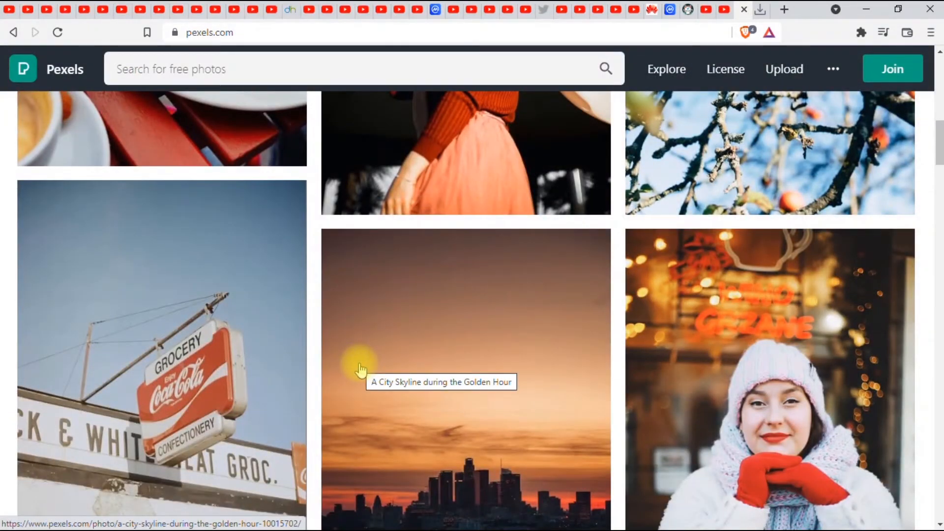
scroll(down, 3)
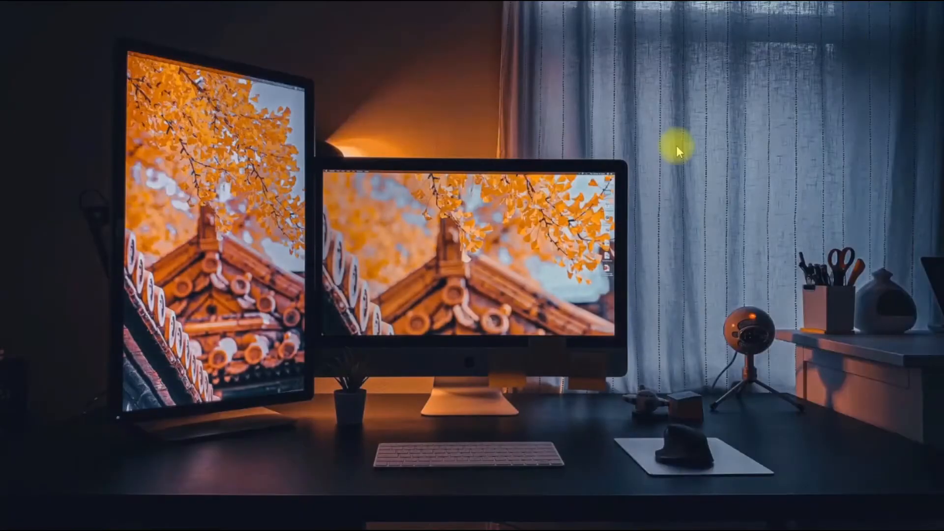
mouse_move(340, 348)
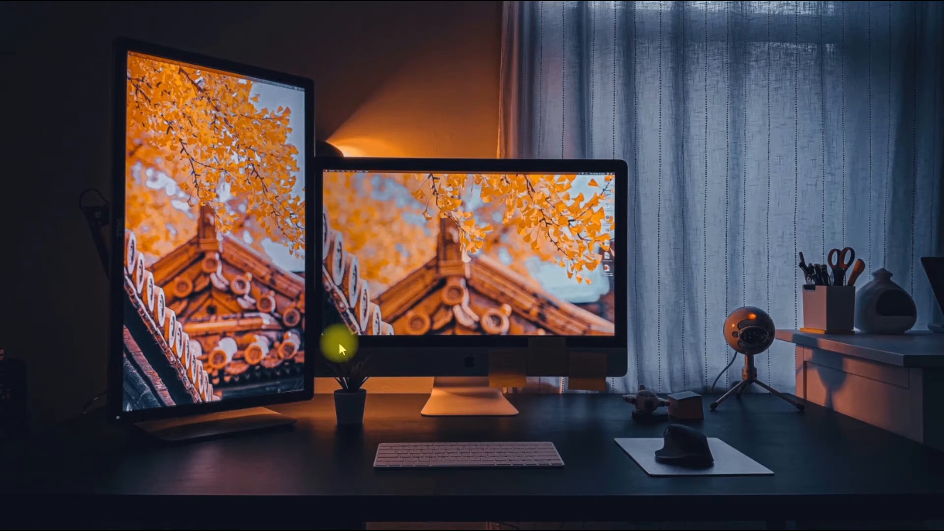
mouse_move(335, 197)
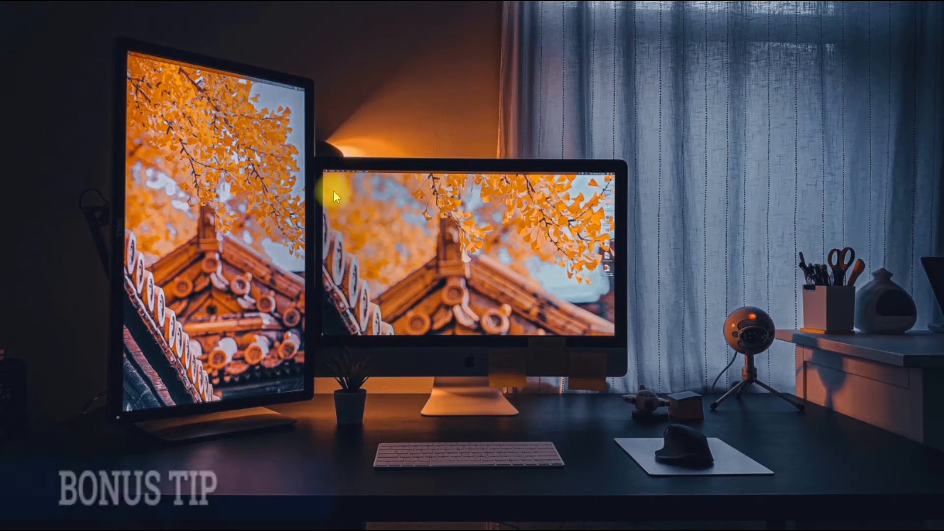
mouse_move(167, 171)
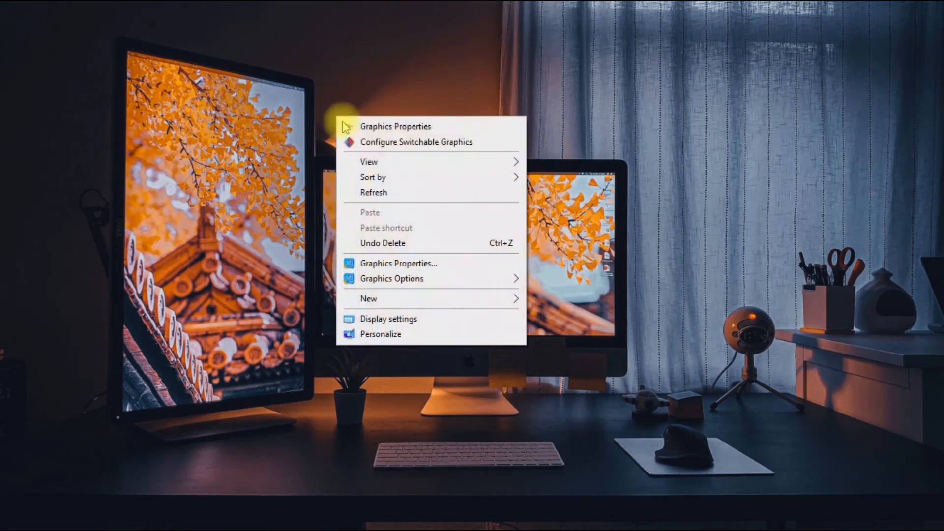
mouse_move(515, 228)
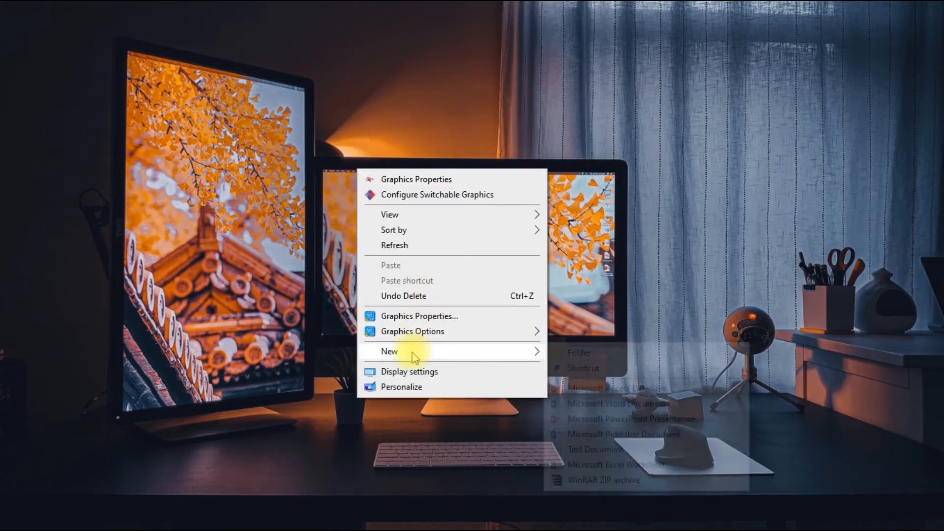
mouse_move(430, 331)
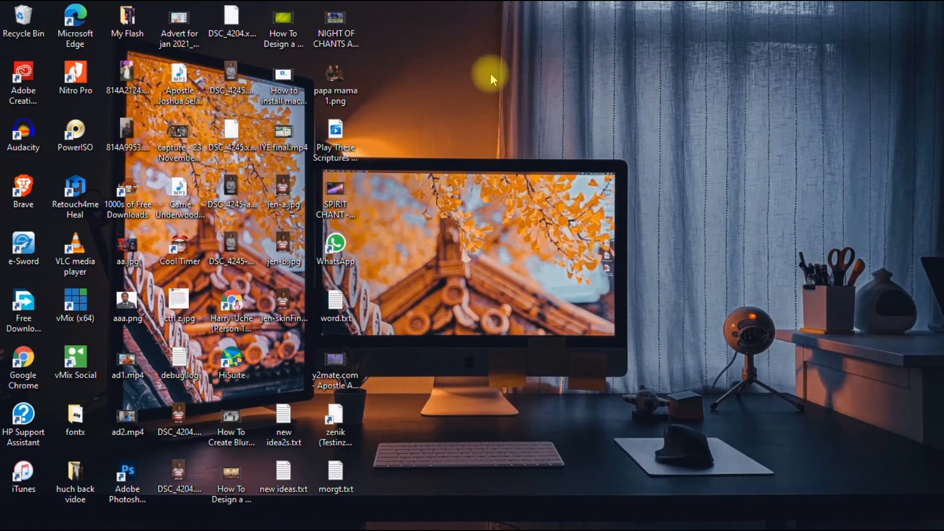
mouse_move(145, 337)
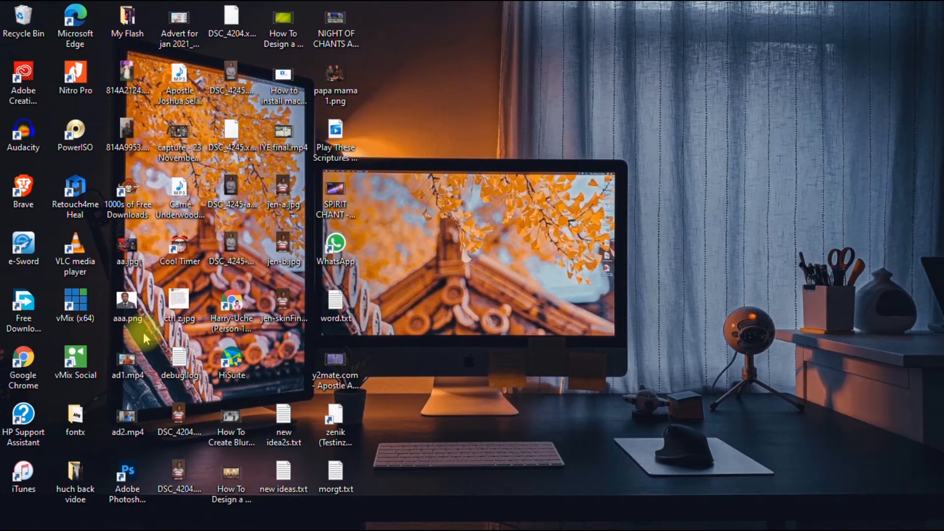
mouse_move(284, 247)
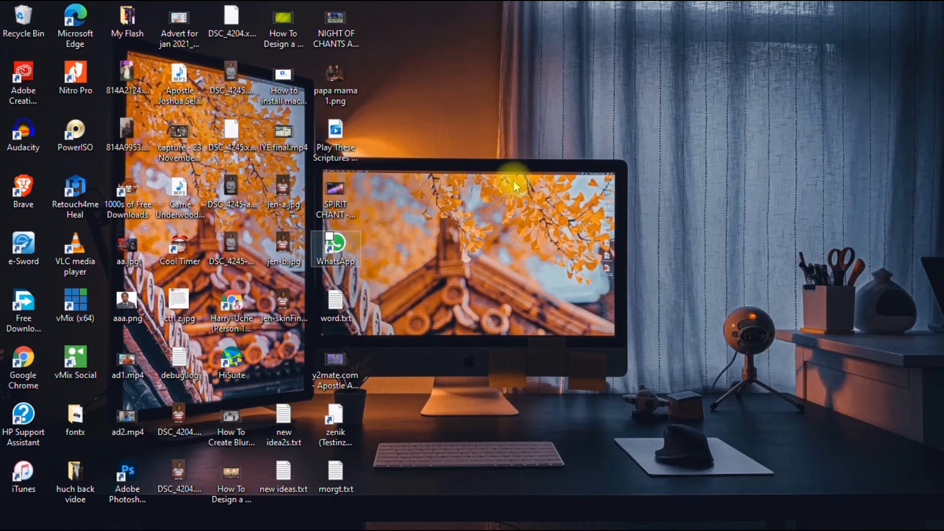
right_click(521, 201)
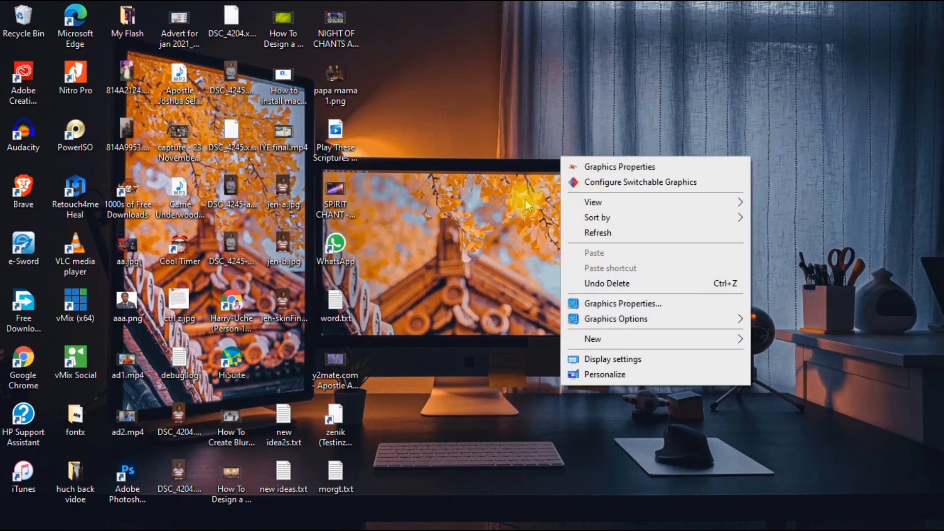
click(75, 364)
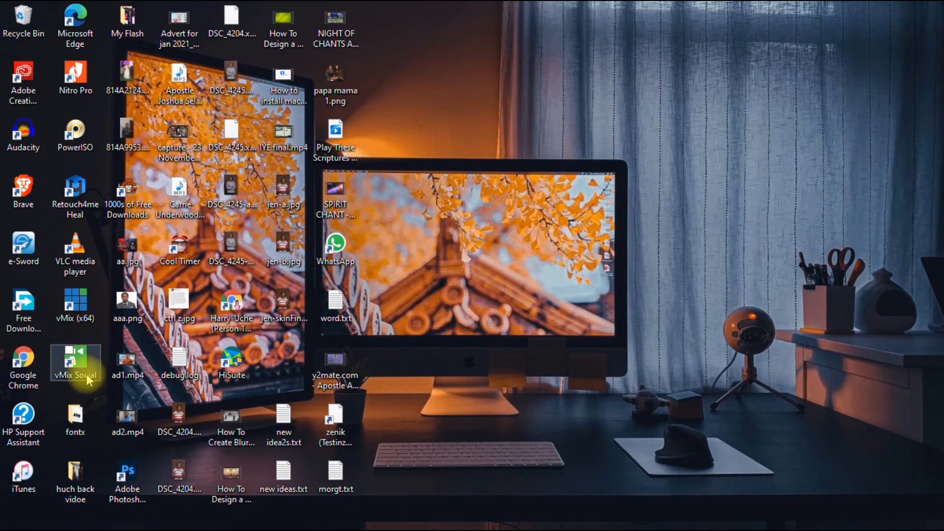
mouse_move(518, 157)
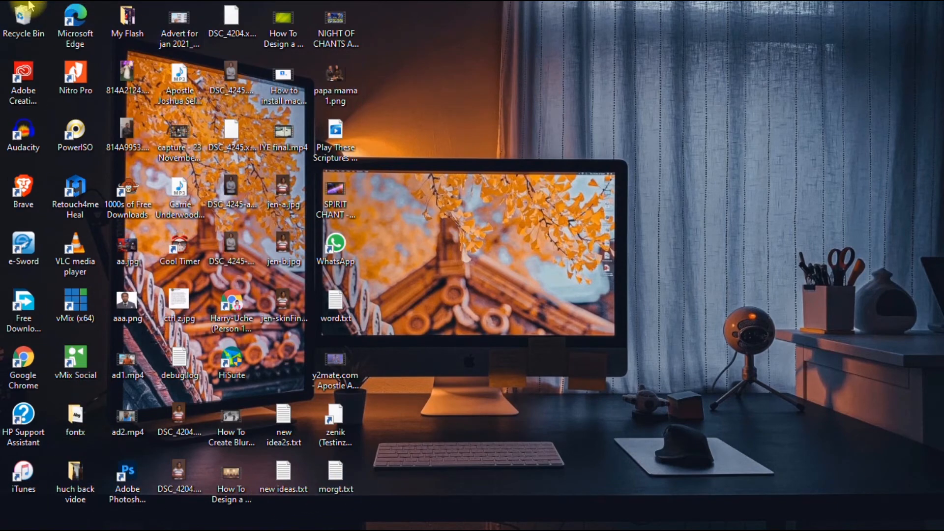
mouse_move(373, 415)
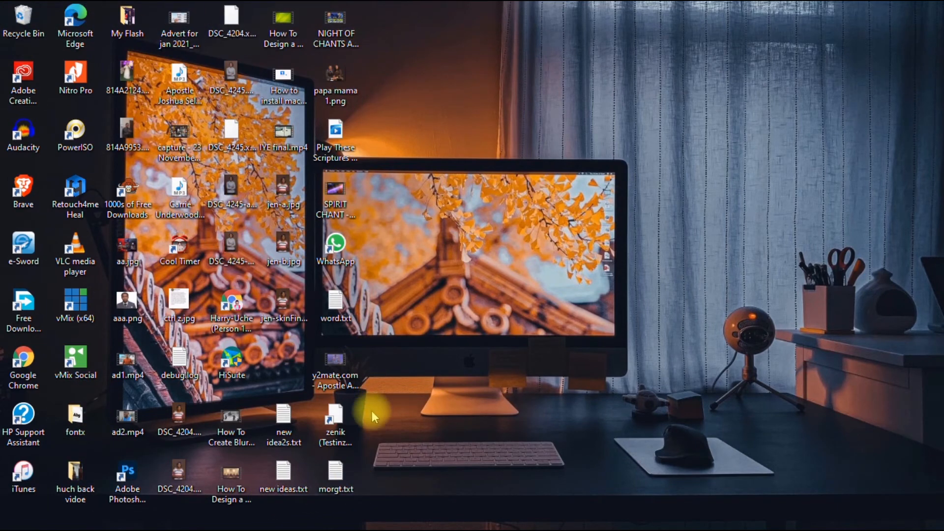
mouse_move(172, 326)
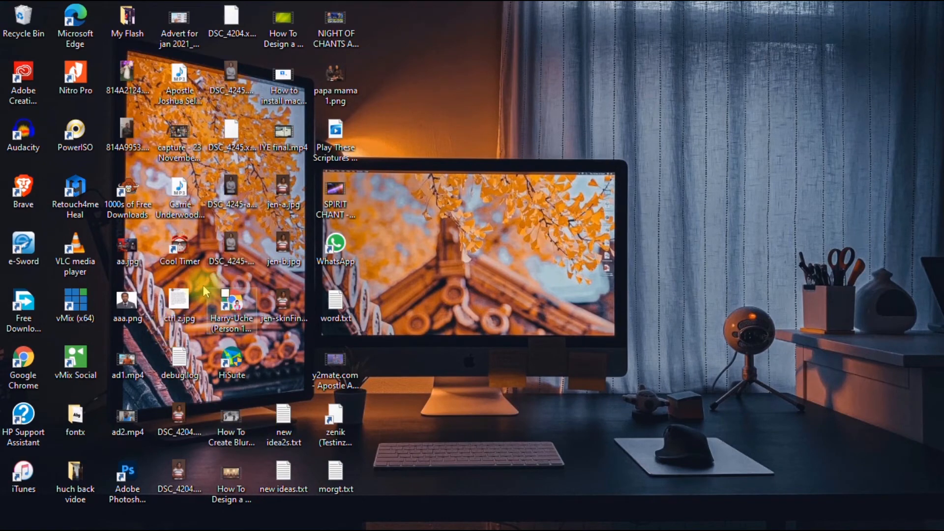
click(336, 24)
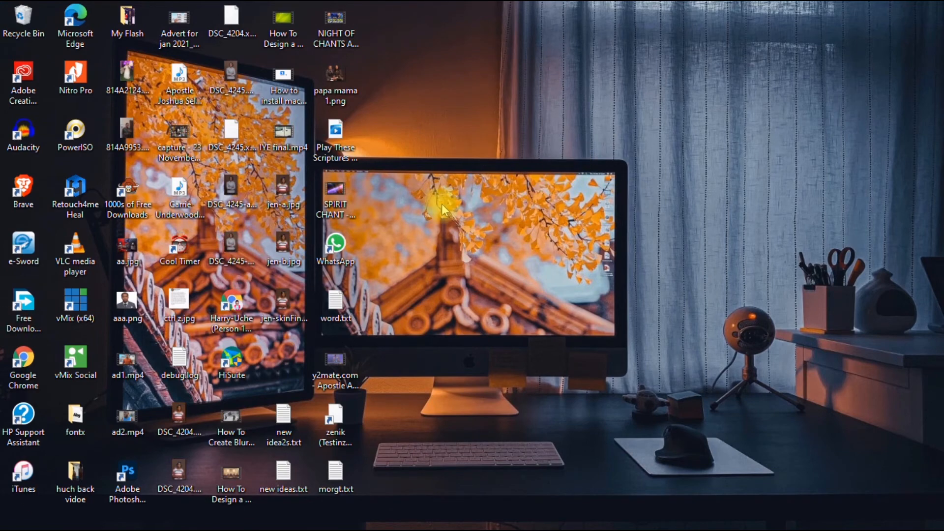
- Untick Show desktop icons in the desktop View menu so only the wallpaper shows
right_click(440, 207)
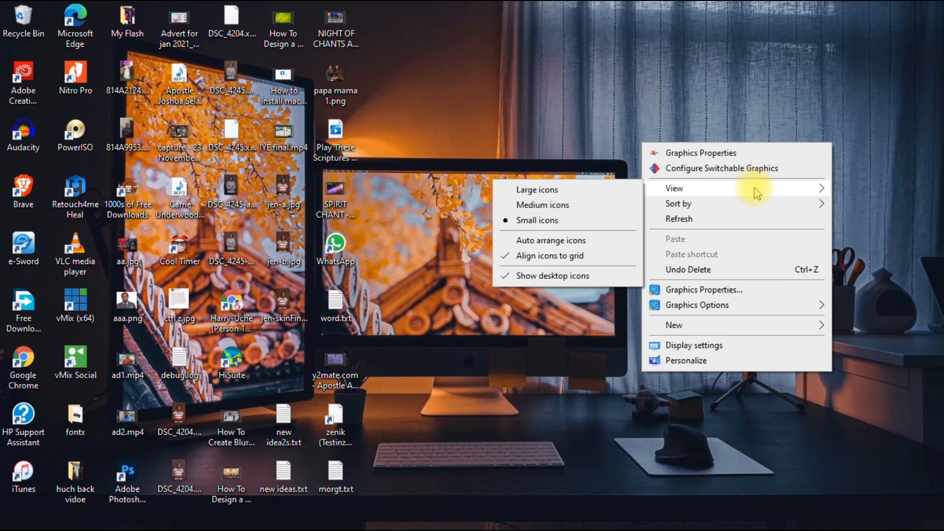
mouse_move(696, 193)
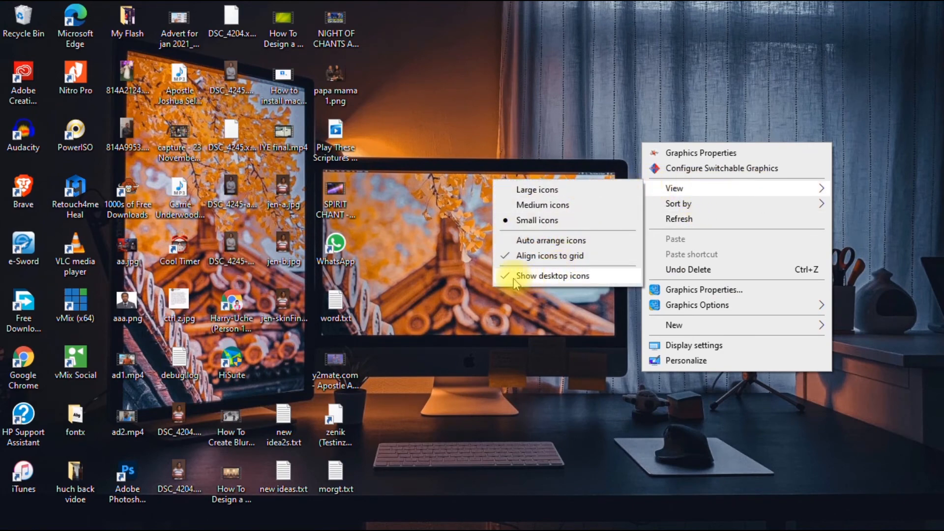
mouse_move(511, 284)
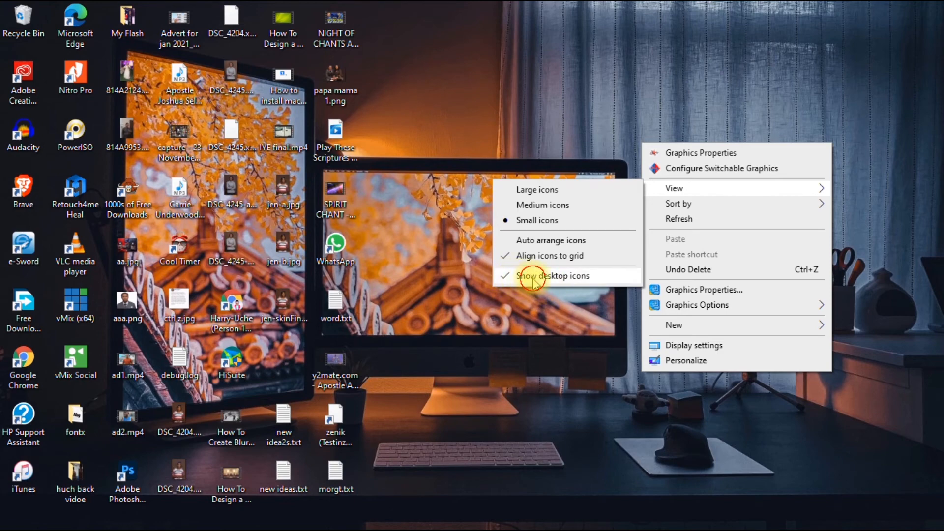
click(553, 276)
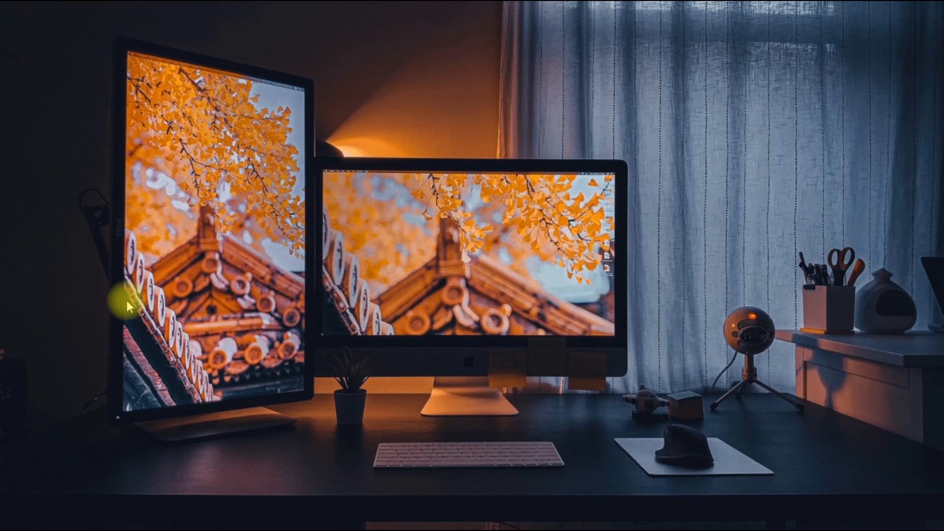
- Reopen the desktop context menu's View submenu while icons stay hidden
right_click(126, 307)
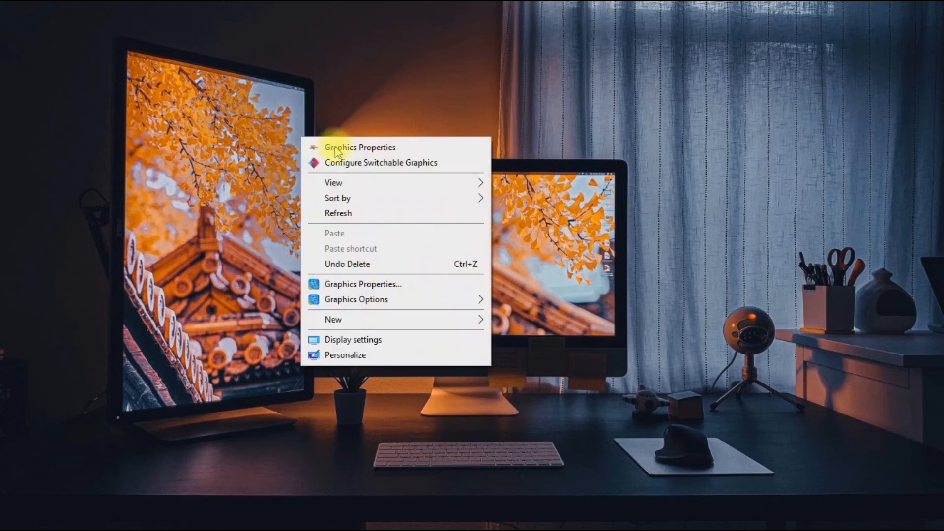
mouse_move(334, 182)
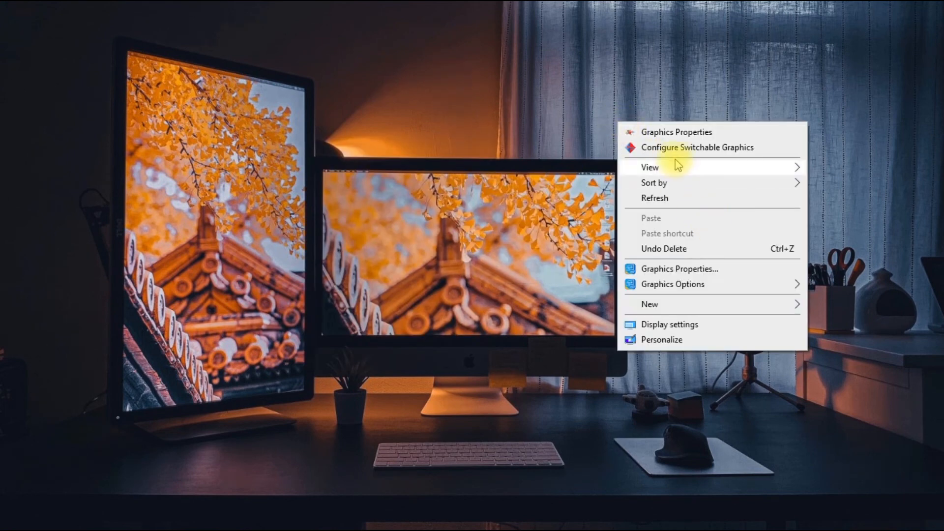
click(650, 167)
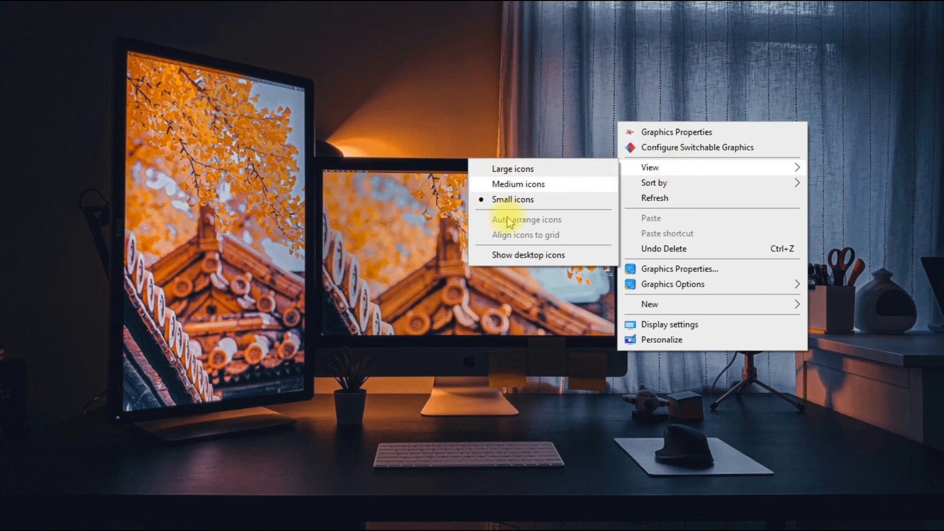